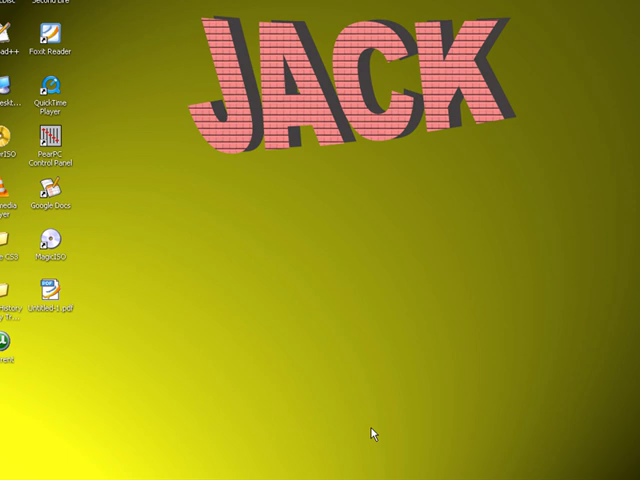
mouse_move(293, 322)
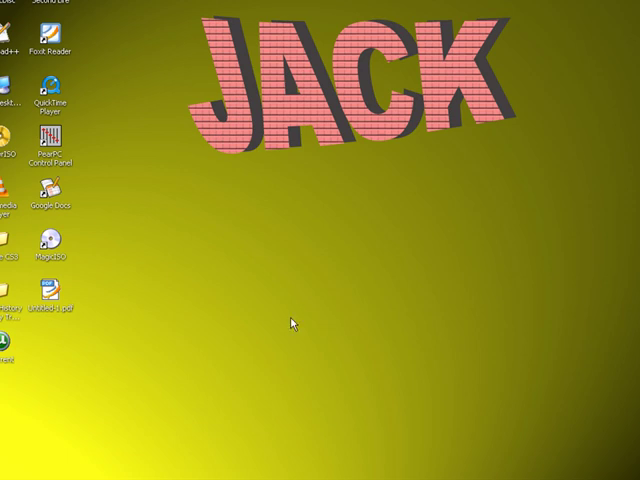
mouse_move(294, 322)
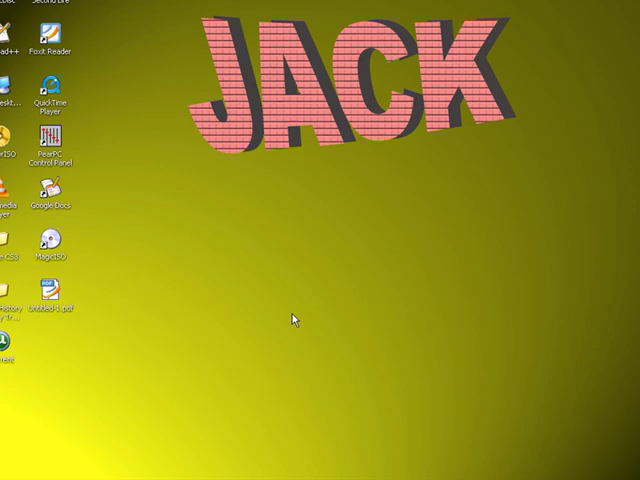
mouse_move(266, 333)
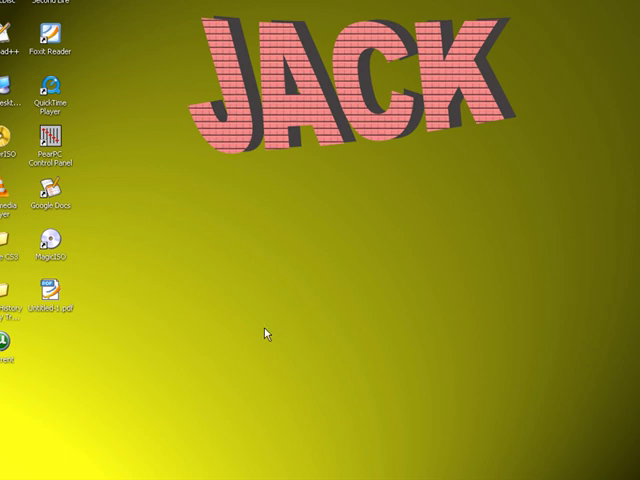
mouse_move(271, 345)
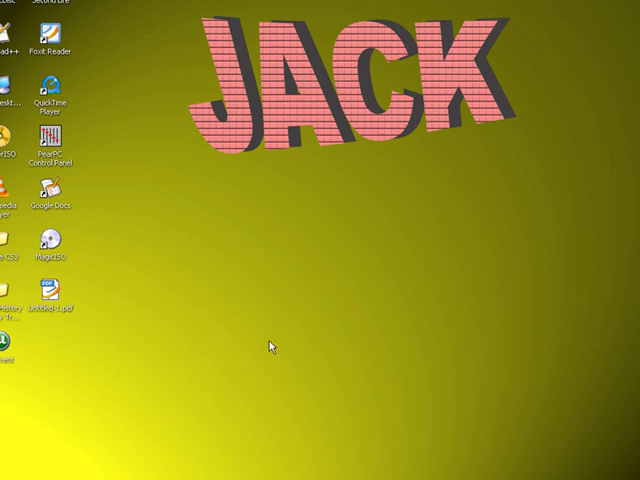
mouse_move(258, 382)
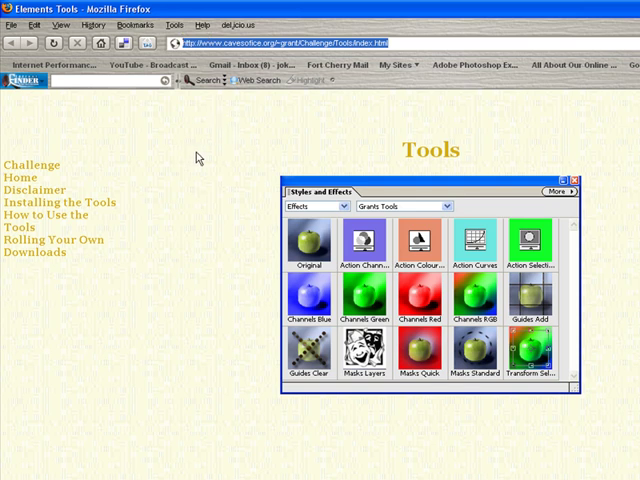
mouse_move(221, 235)
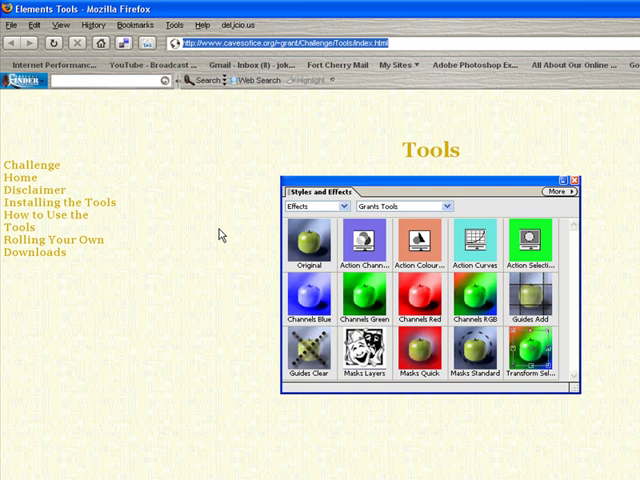
mouse_move(505, 253)
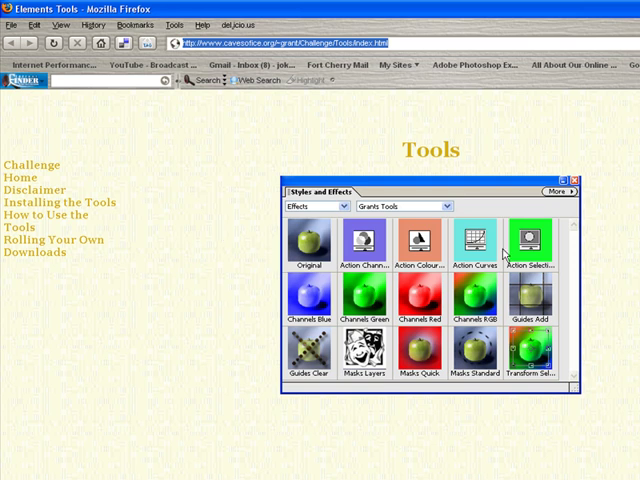
mouse_move(197, 294)
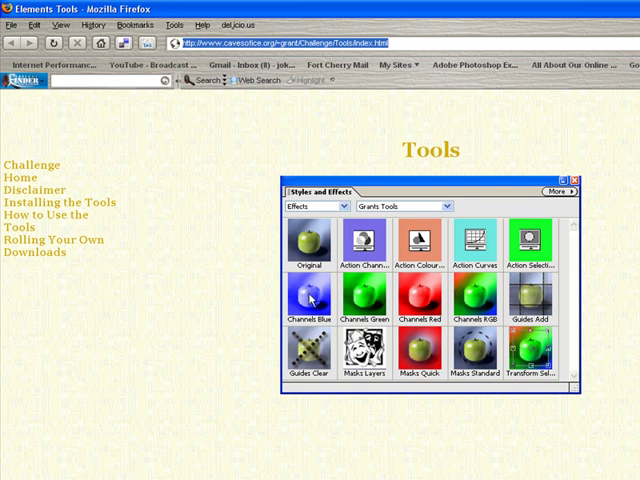
mouse_move(415, 298)
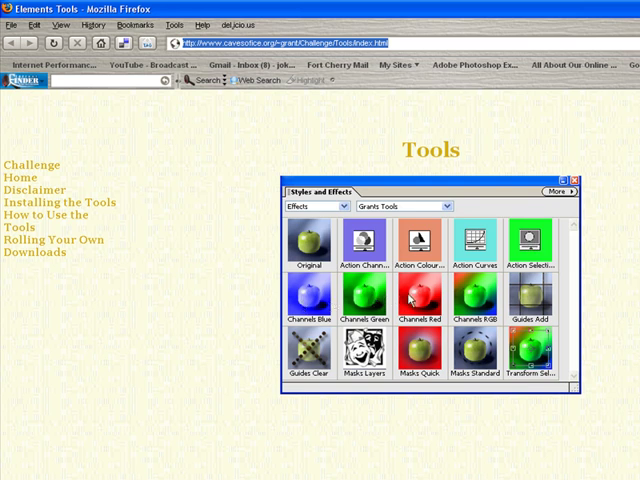
mouse_move(477, 296)
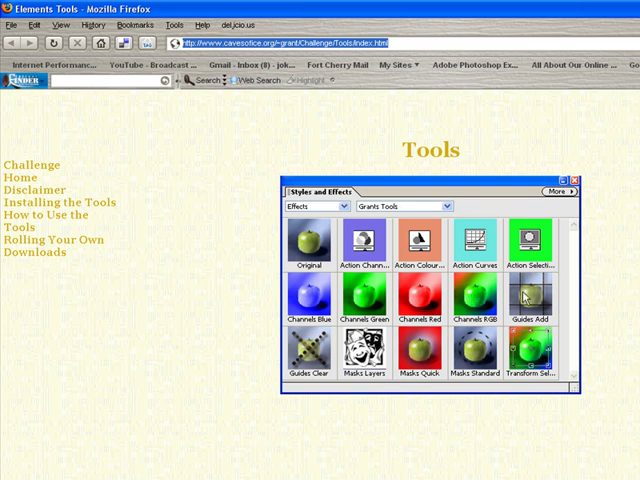
mouse_move(485, 352)
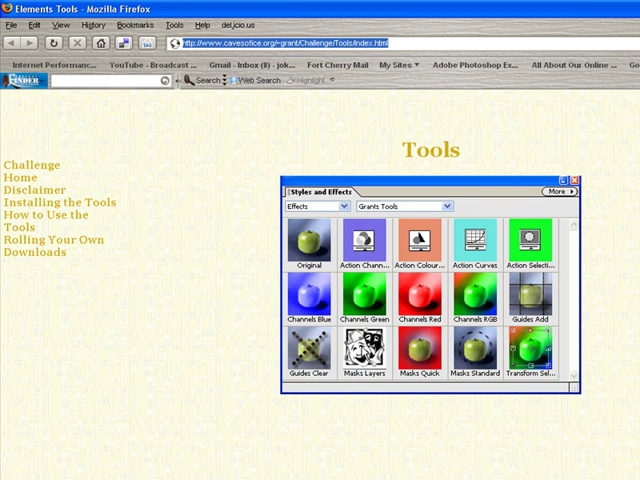
mouse_move(364, 350)
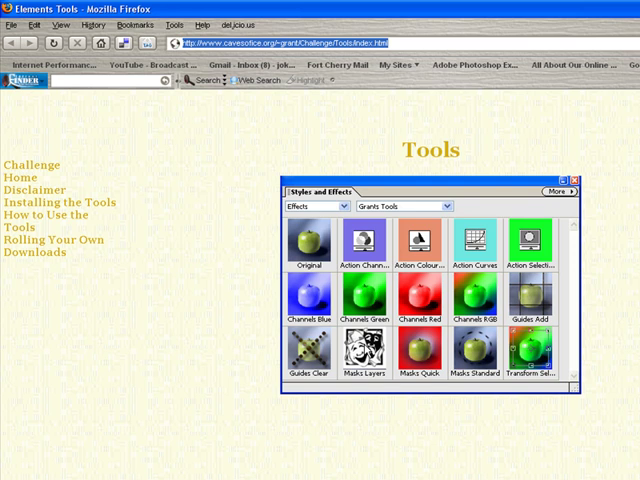
mouse_move(157, 252)
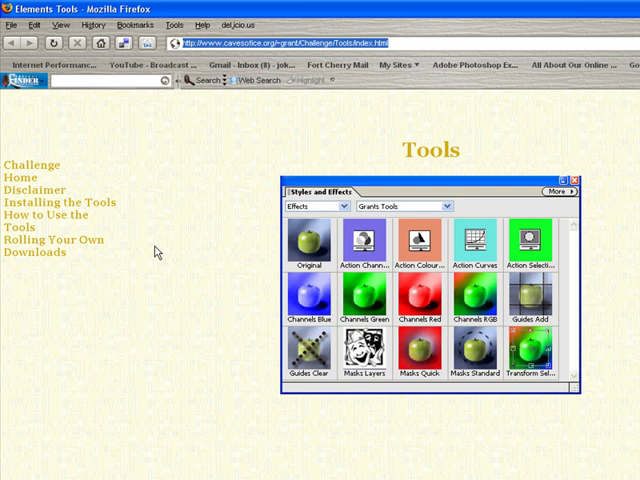
mouse_move(32, 253)
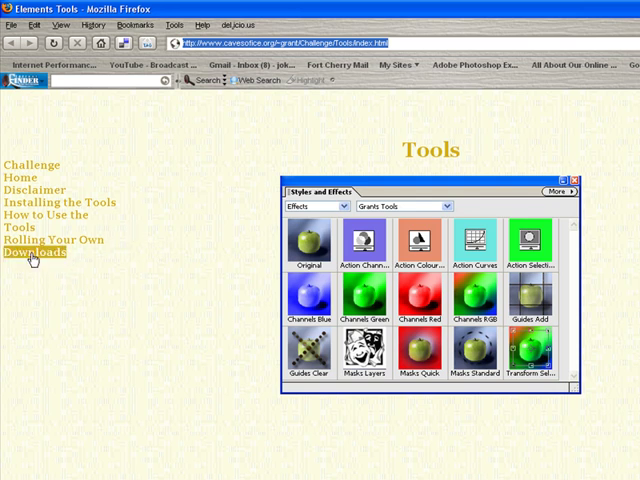
Go to the Firefox Downloads page listing the tools for download
left_click(33, 252)
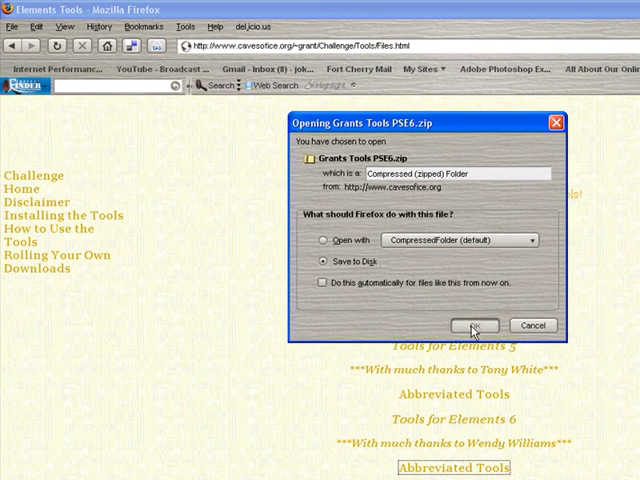
Save Grants Tools PSE6.zip into a newly created GrantsTools folder under Download
left_click(475, 325)
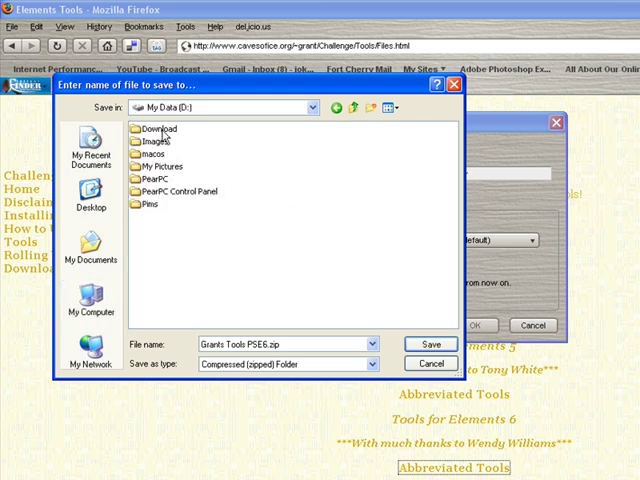
double_click(157, 128)
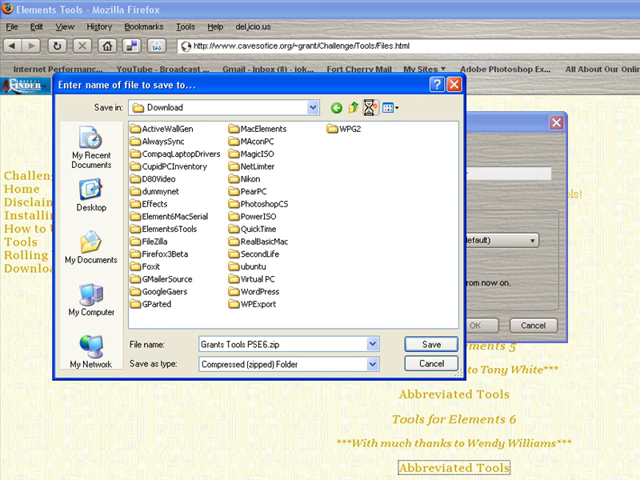
left_click(371, 107)
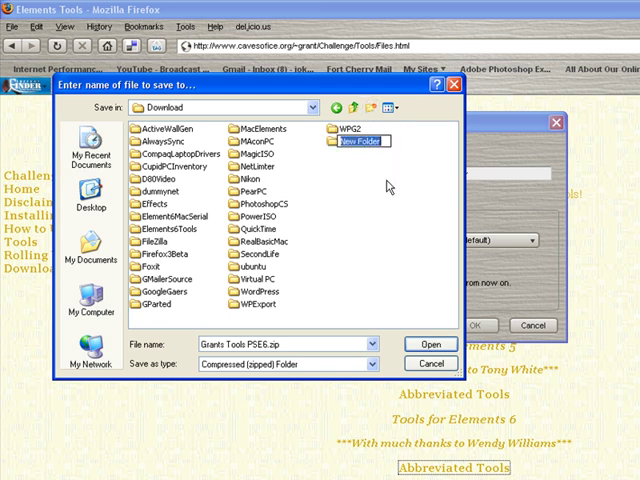
type("Grans")
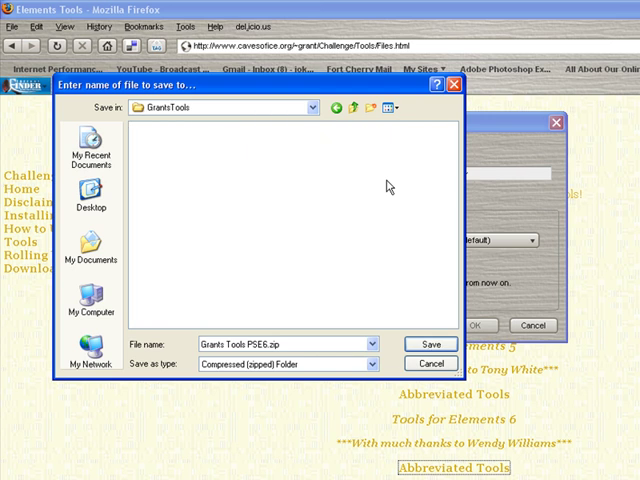
left_click(431, 343)
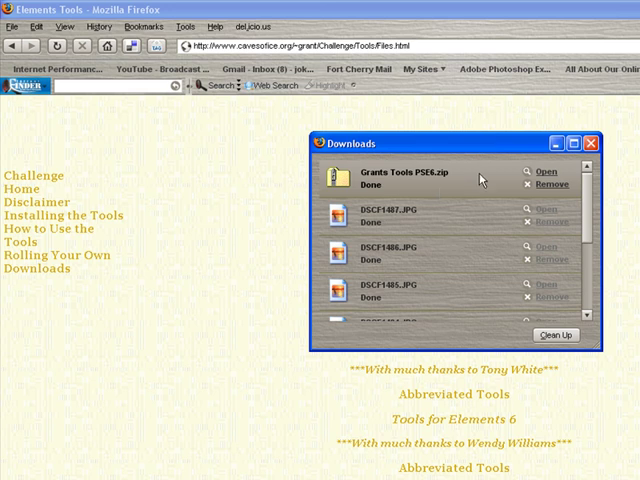
mouse_move(481, 187)
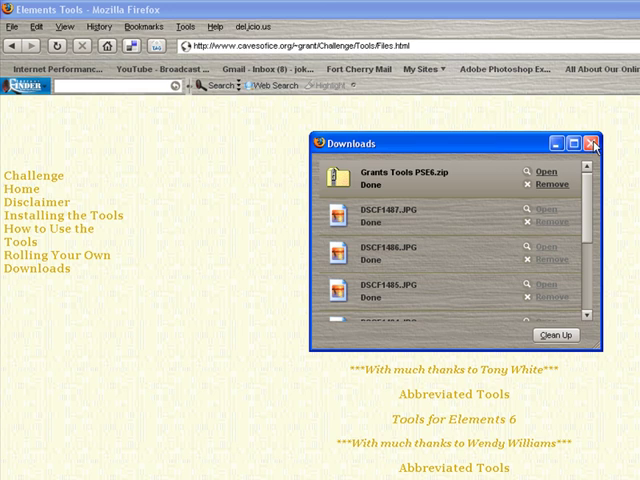
Close the finished downloads list and open the Download folder on drive D
left_click(594, 144)
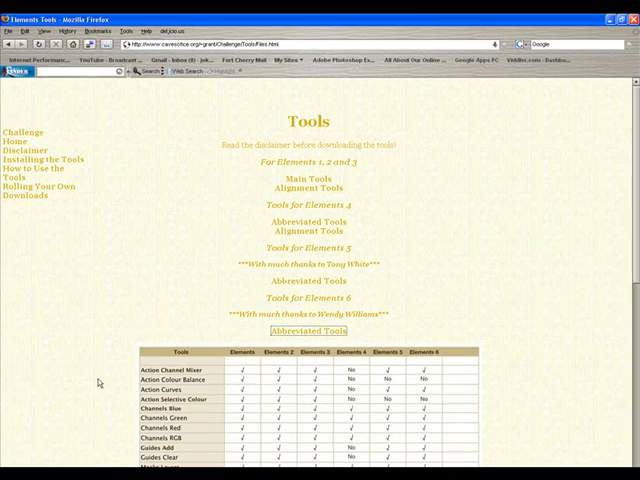
left_click(10, 477)
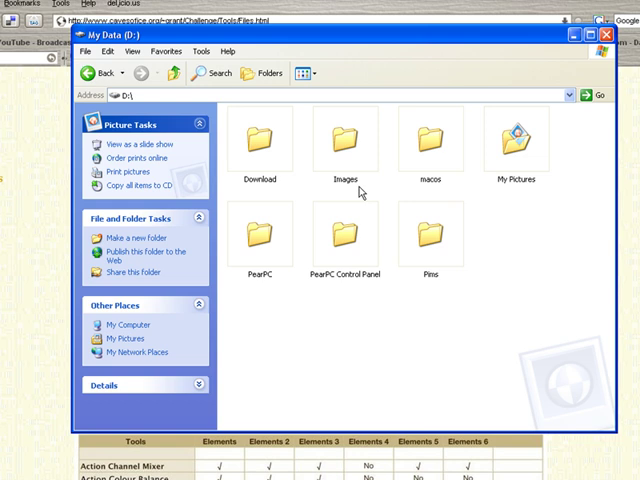
double_click(259, 135)
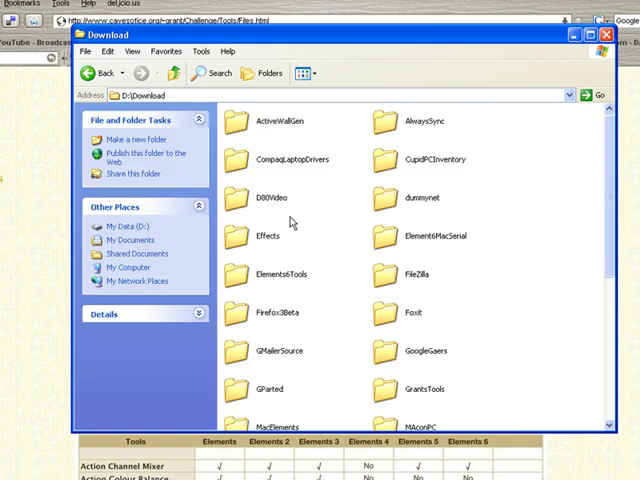
mouse_move(478, 314)
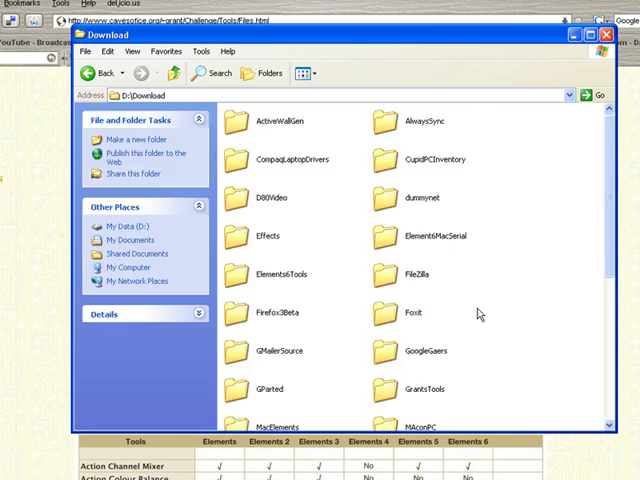
mouse_move(400, 389)
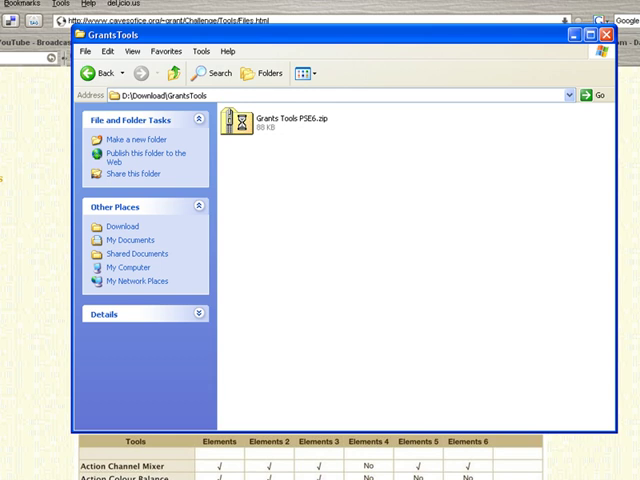
Extract Grants Tools PSE6.zip with Extract All, showing the extracted files when finished
right_click(280, 120)
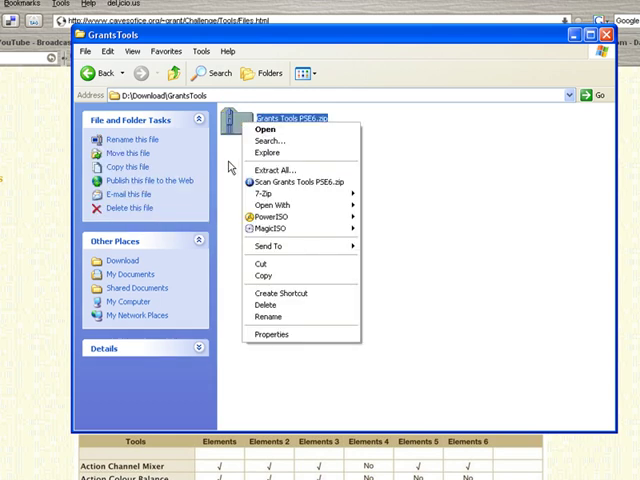
mouse_move(280, 170)
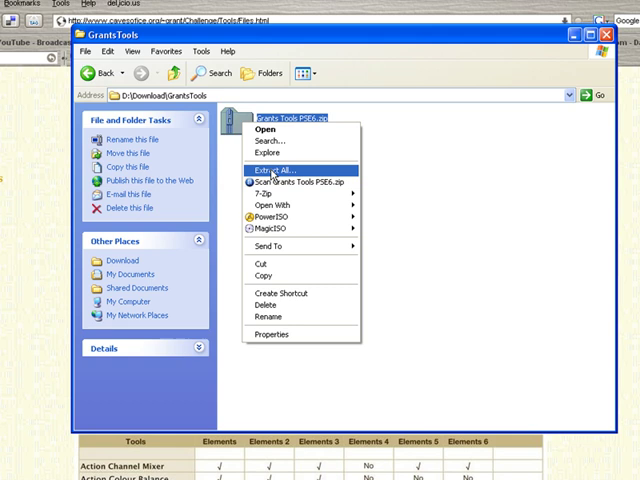
left_click(276, 170)
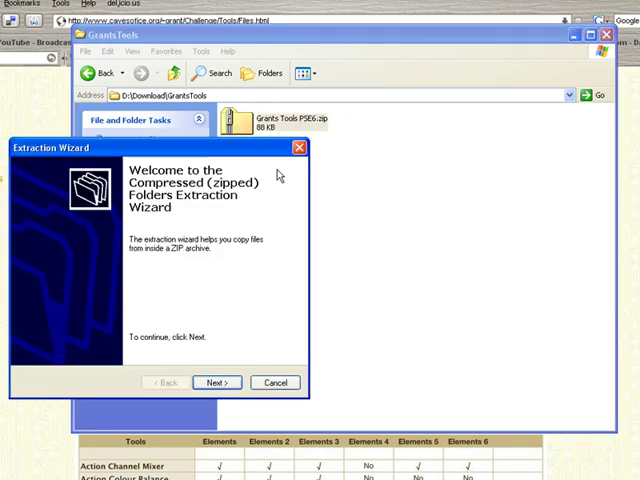
left_click(216, 382)
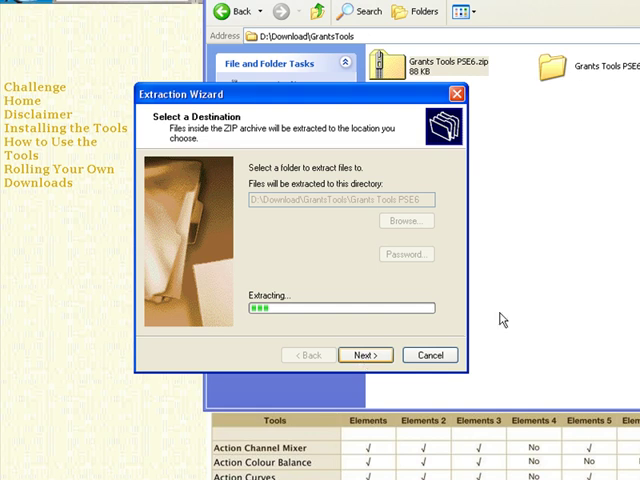
mouse_move(523, 304)
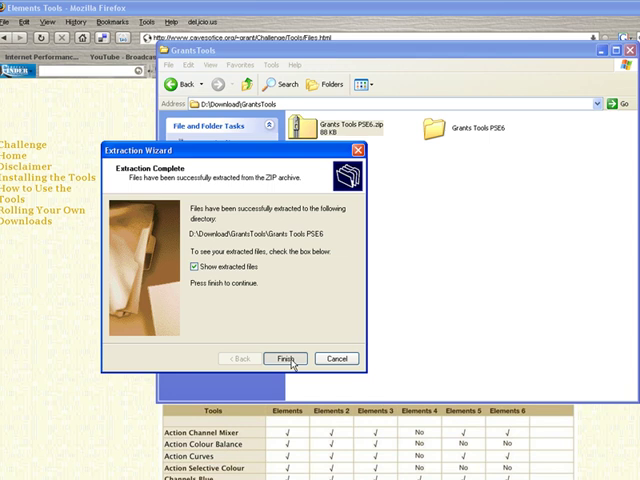
left_click(284, 358)
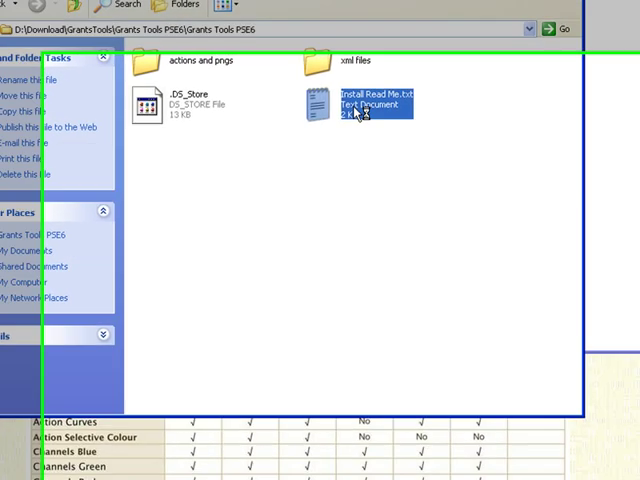
Open Install Read Me.txt in WordPad and scroll through the installation steps
double_click(369, 105)
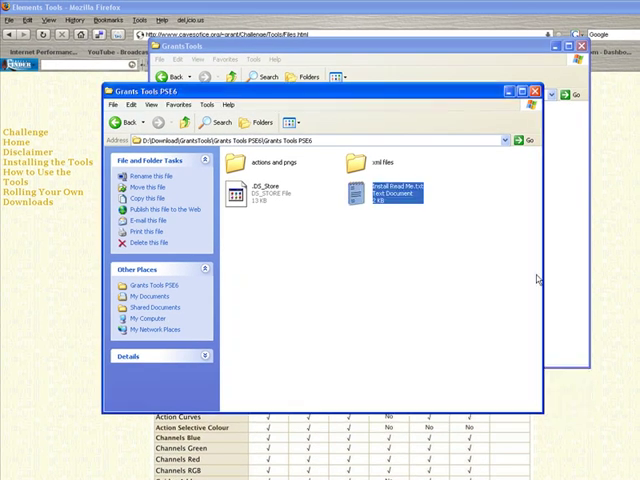
right_click(388, 195)
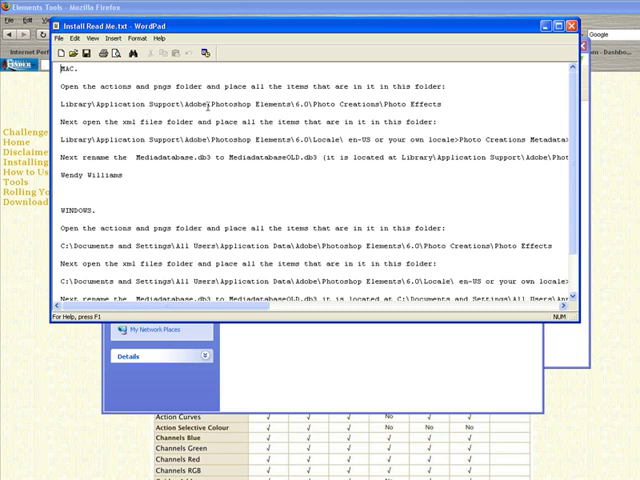
scroll("down", 3)
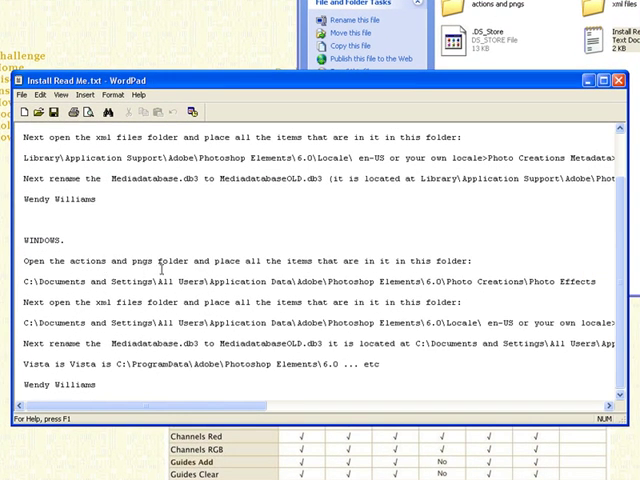
mouse_move(423, 259)
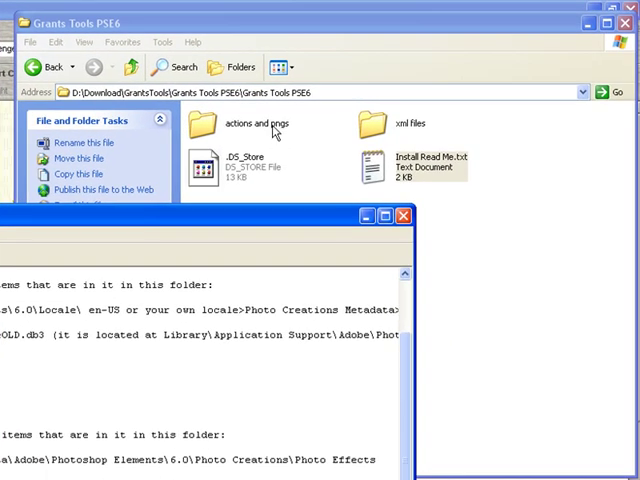
Open the 'actions and pngs' folder to view its ATN and PNG files
double_click(254, 115)
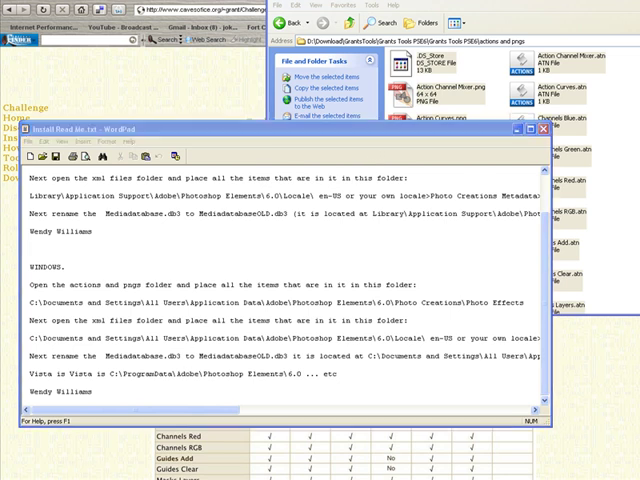
left_click(15, 470)
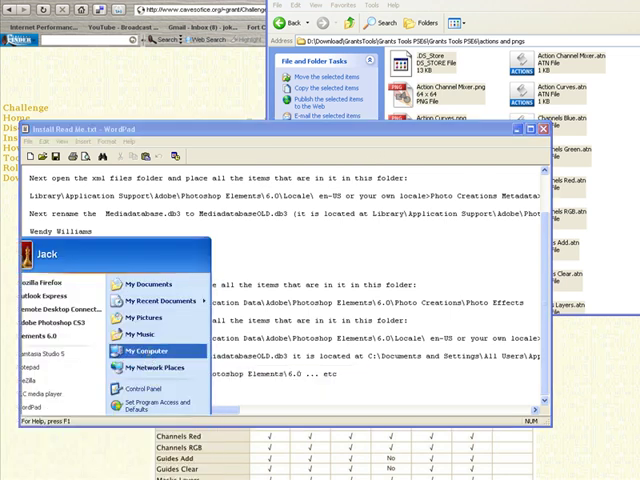
Navigate from My Computer through Local Disk (C:) to Documents and Settings\All Users
left_click(146, 351)
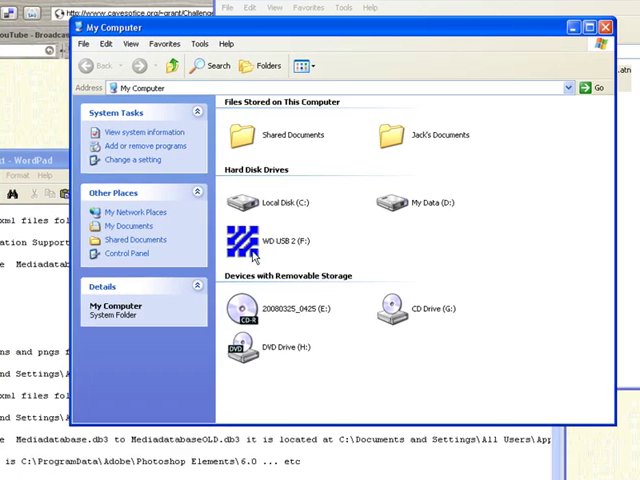
left_click(285, 202)
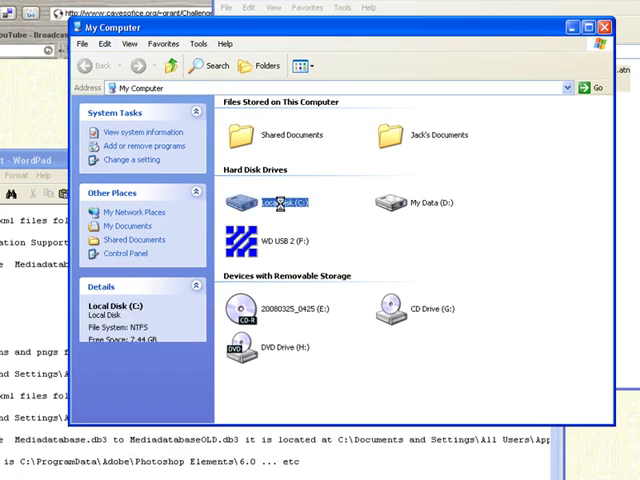
double_click(275, 203)
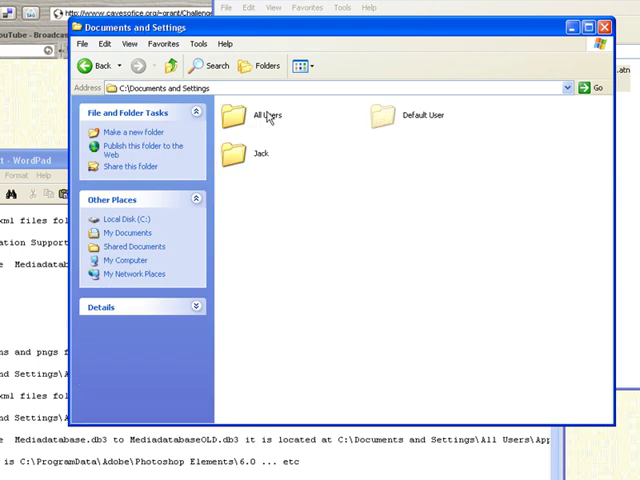
double_click(255, 118)
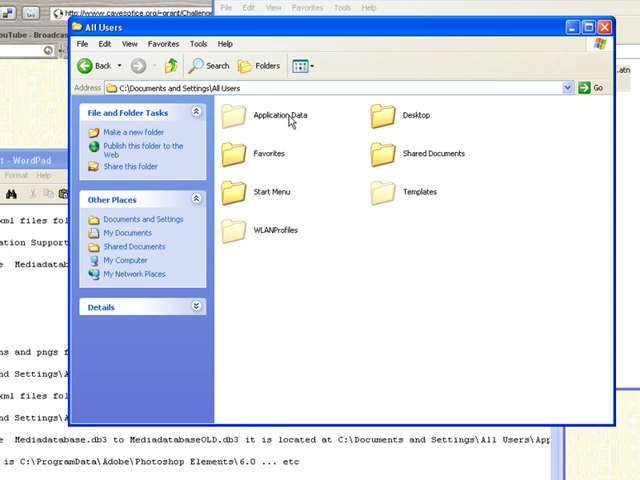
mouse_move(235, 120)
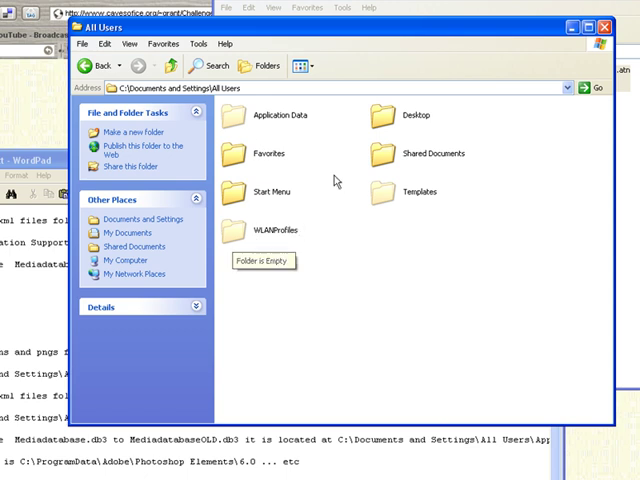
left_click(196, 43)
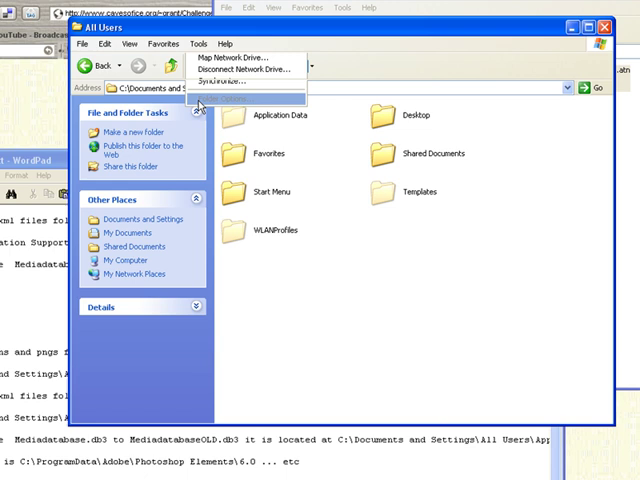
Enable 'Show hidden files and folders' in the Folder Options View settings
left_click(225, 98)
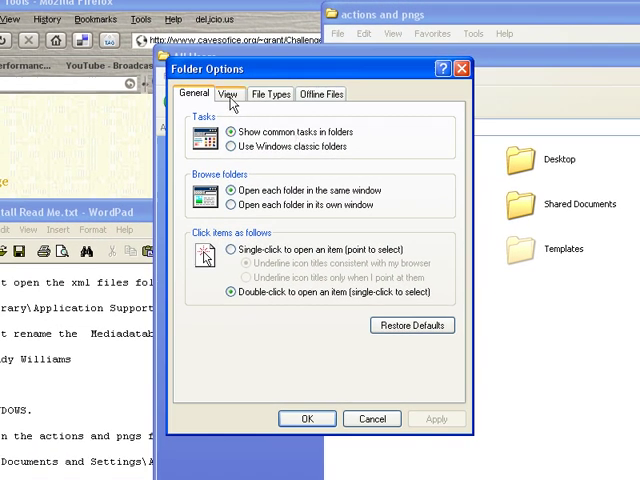
left_click(230, 93)
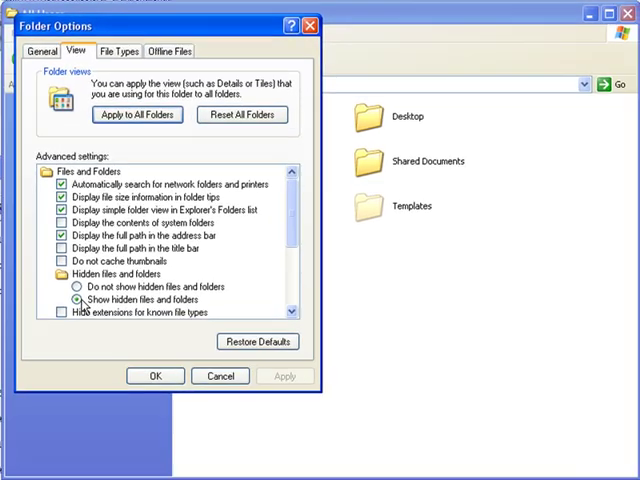
left_click(154, 376)
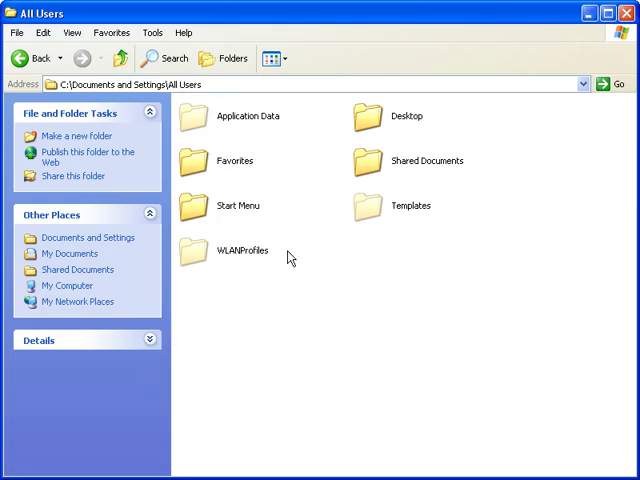
left_click(248, 115)
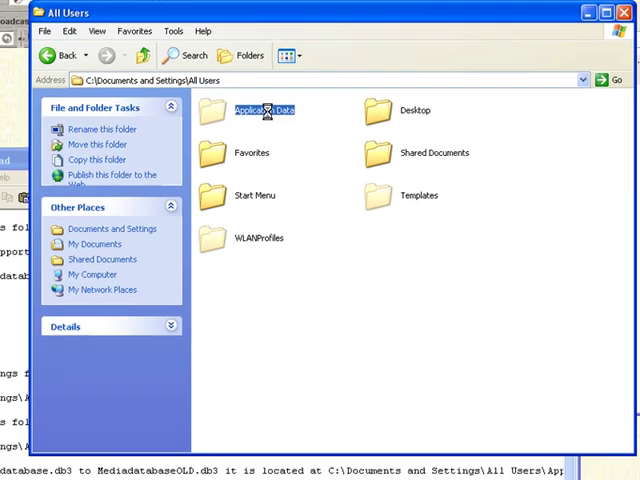
Navigate Application Data > Adobe > Photoshop Elements 6.0 > Photo Creations > photo effects
double_click(249, 110)
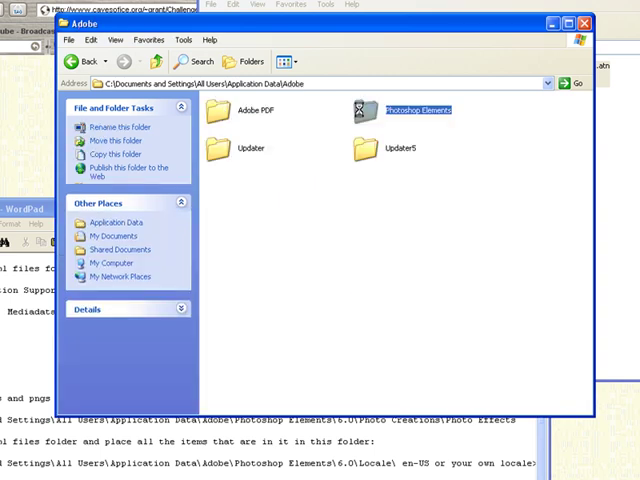
double_click(417, 110)
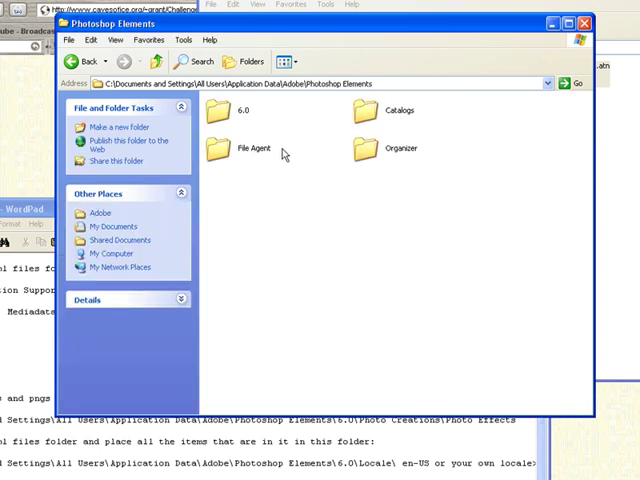
double_click(229, 110)
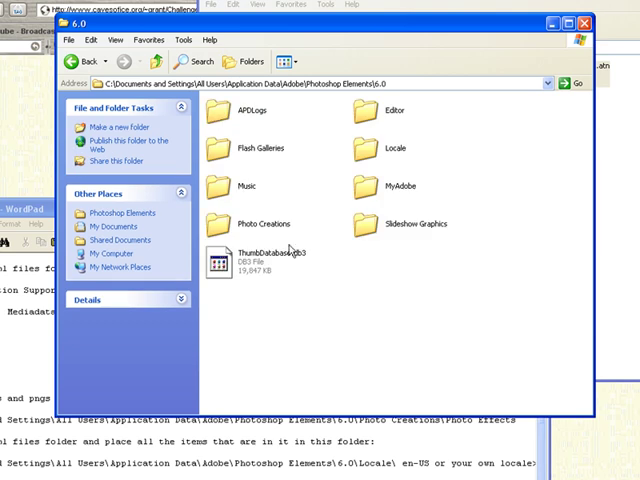
mouse_move(438, 386)
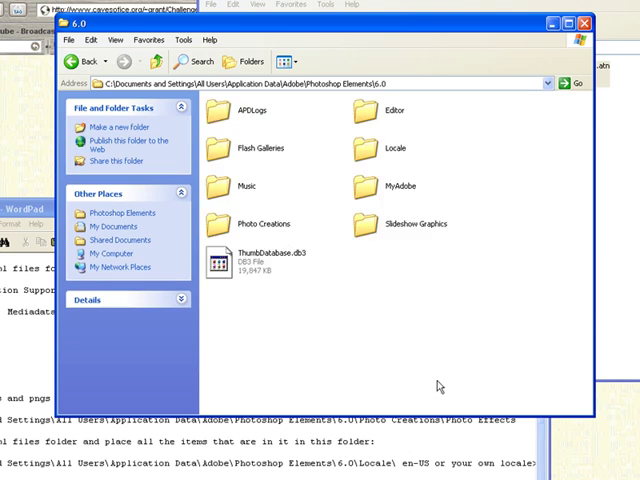
double_click(224, 223)
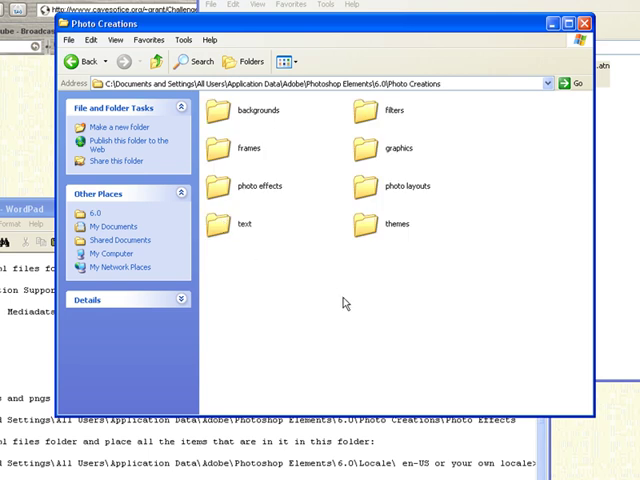
mouse_move(299, 212)
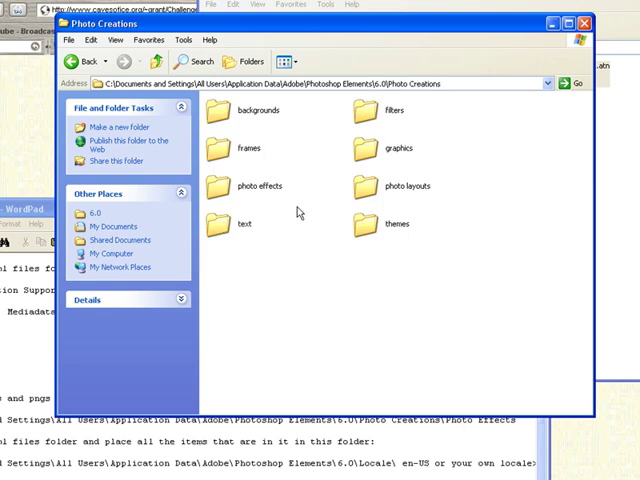
double_click(261, 186)
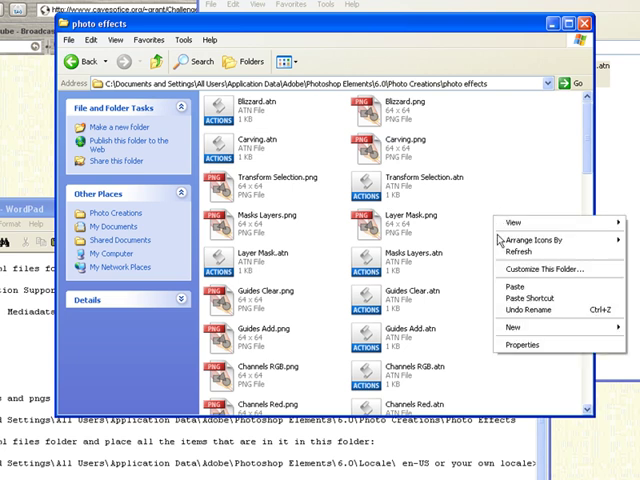
left_click(535, 183)
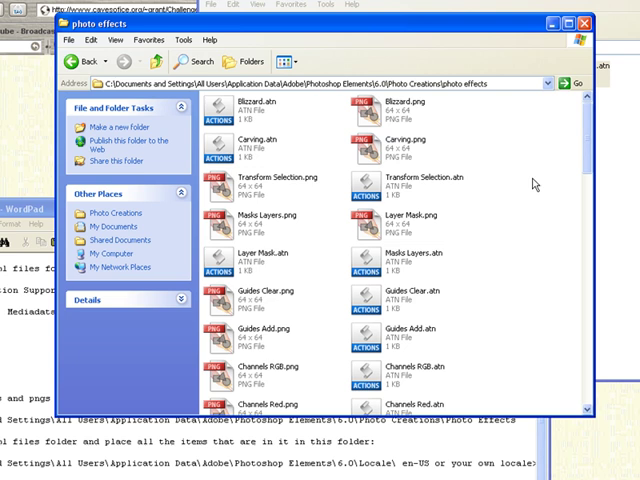
mouse_move(497, 237)
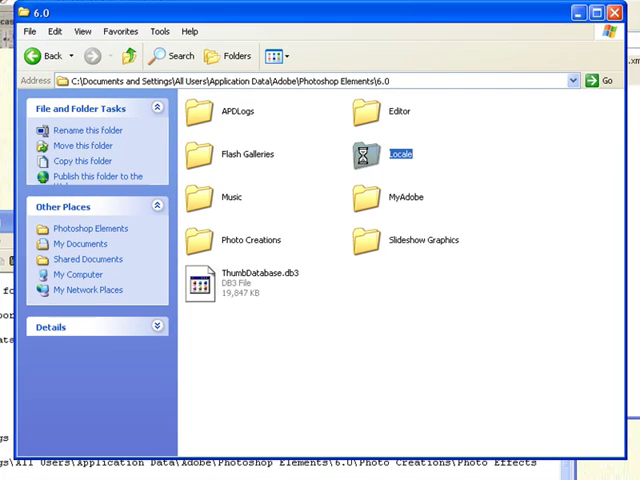
Browse Locale\en_US into Photo Creations Metadata to check the effect XML files
double_click(399, 153)
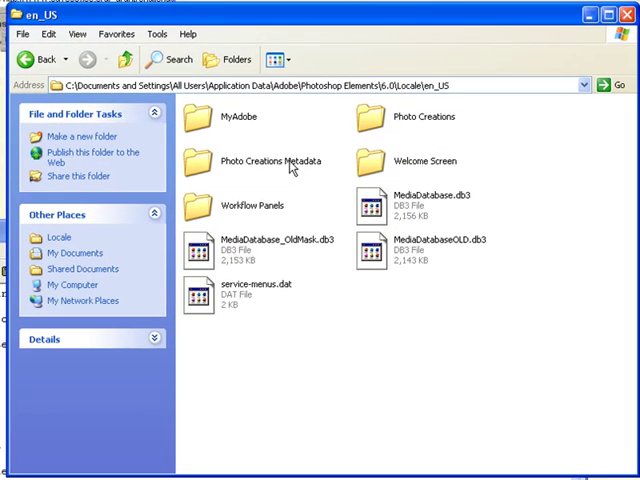
double_click(272, 160)
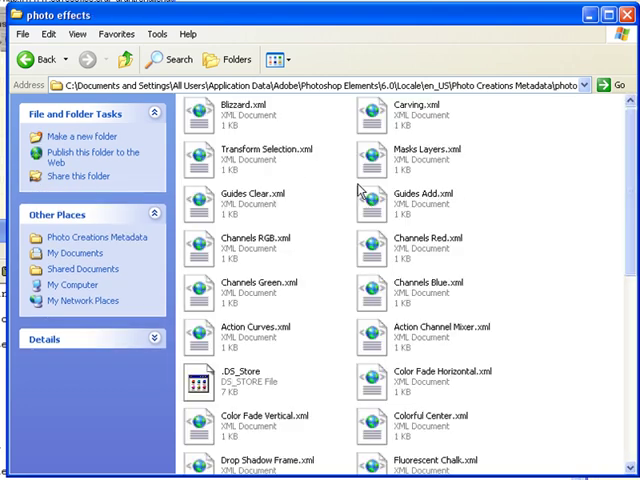
mouse_move(470, 235)
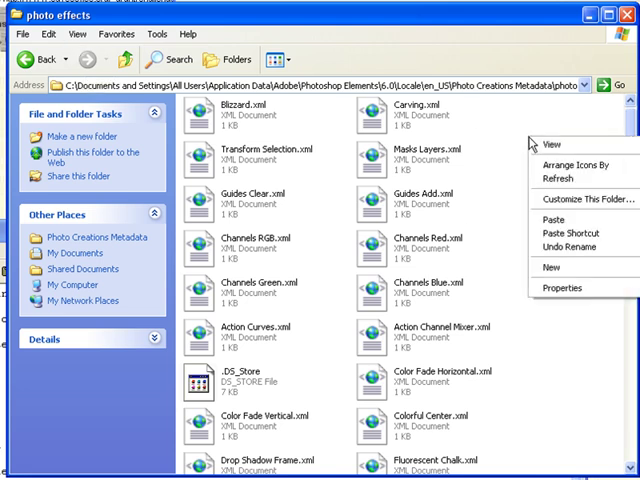
left_click(497, 170)
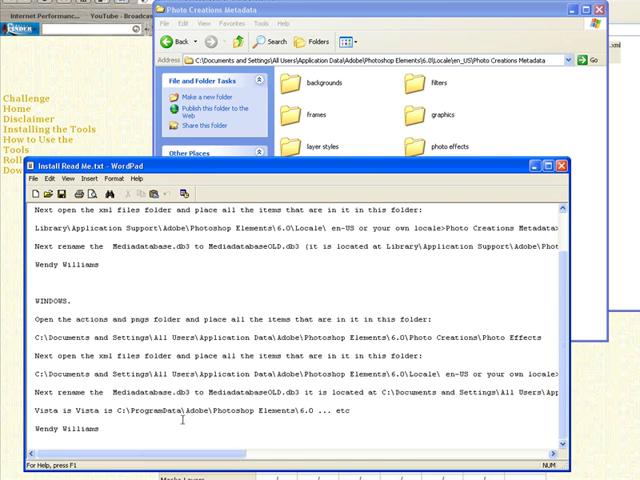
Scroll the Install Read Me to the Windows step about renaming Mediadatabase.db3
scroll("right", 3)
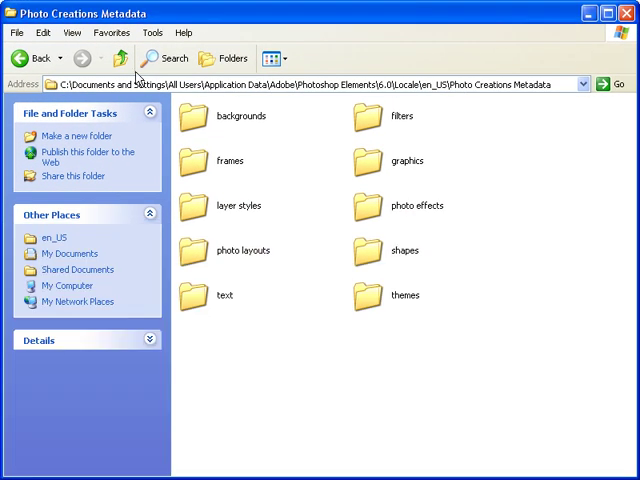
In en_US, start renaming MediaDatabase.db3, then leave its name unchanged
left_click(119, 58)
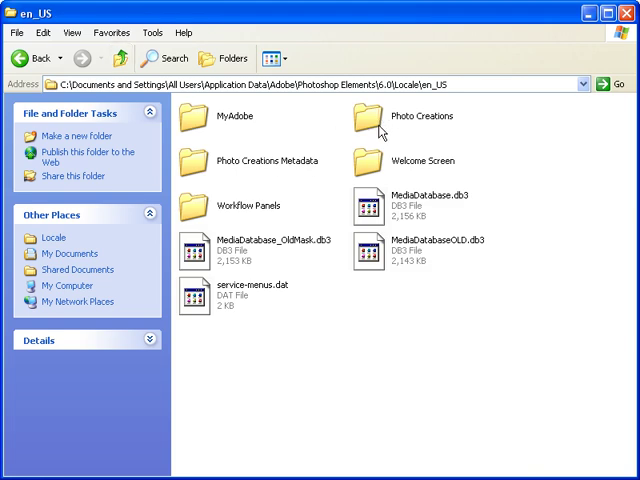
left_click(255, 250)
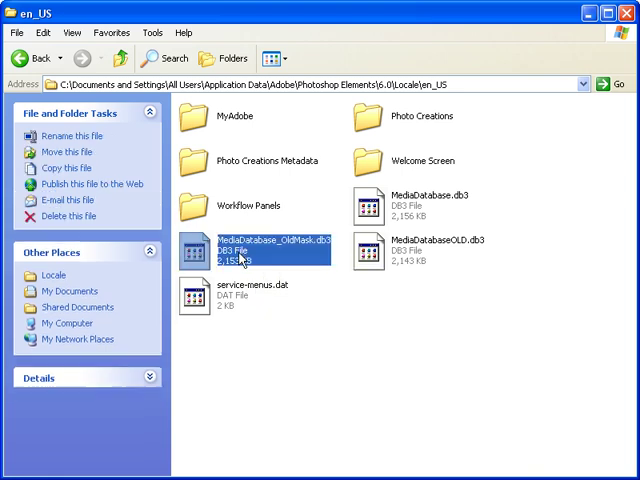
left_click(420, 205)
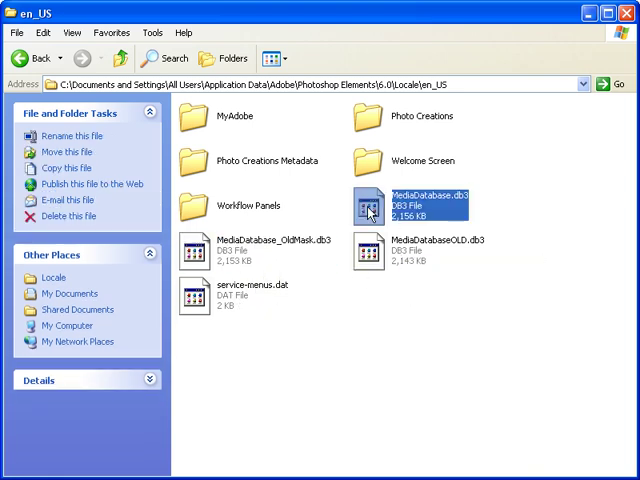
right_click(413, 205)
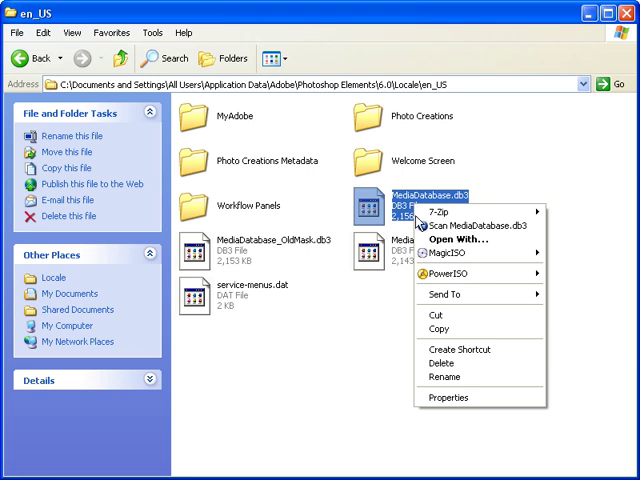
left_click(444, 377)
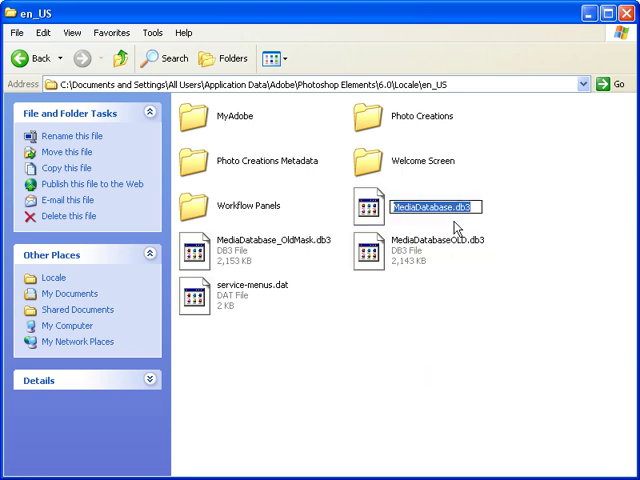
left_click(420, 305)
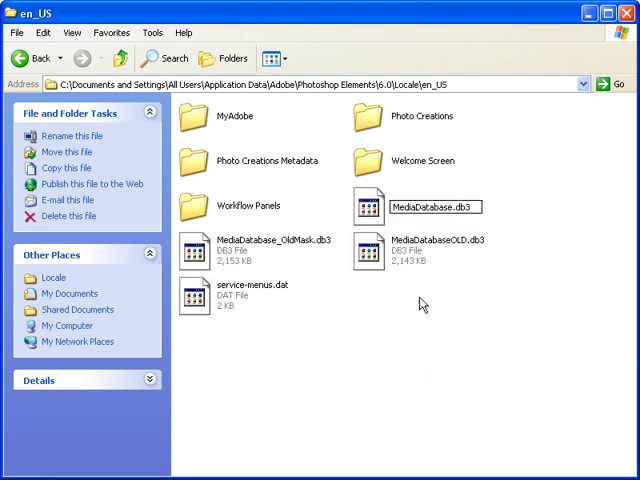
left_click(430, 250)
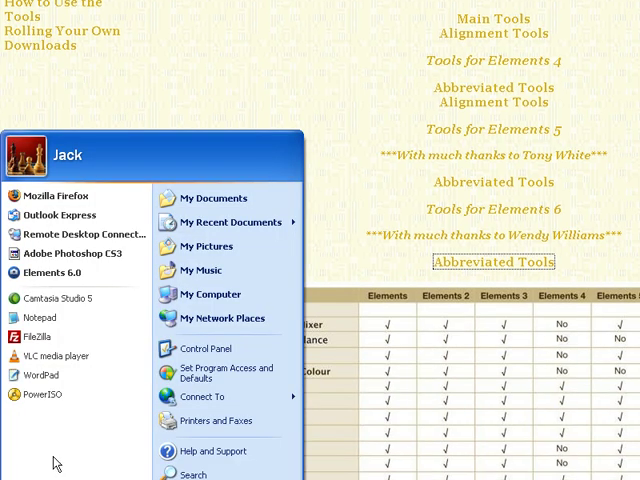
Launch Elements 6.0 from the Start menu and choose EDIT on the Welcome Screen
left_click(190, 230)
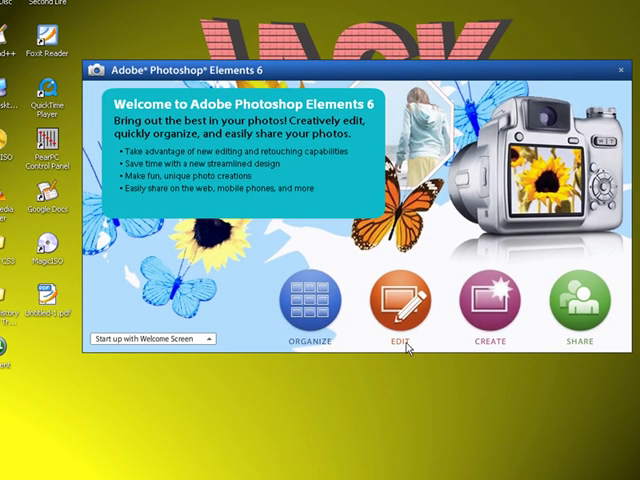
left_click(619, 69)
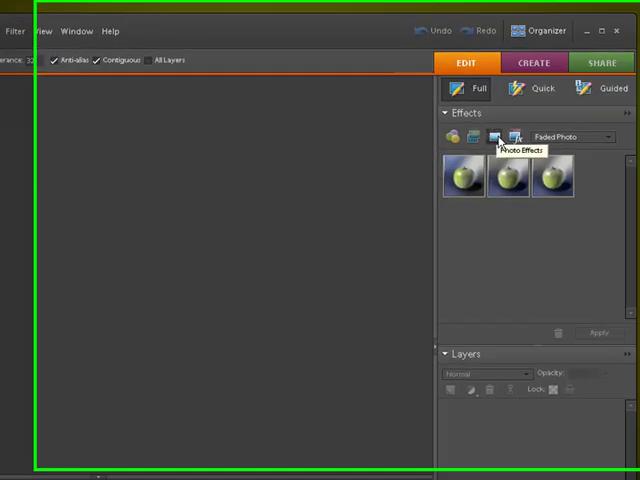
Under Photo Effects in the Effects panel, pick the Grant's Tools category
left_click(592, 138)
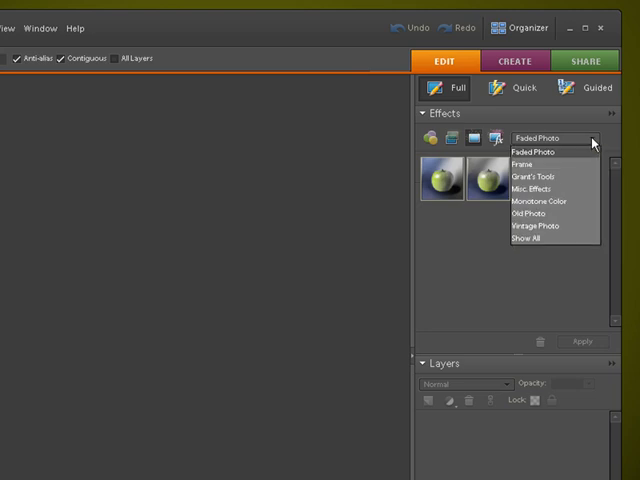
mouse_move(536, 240)
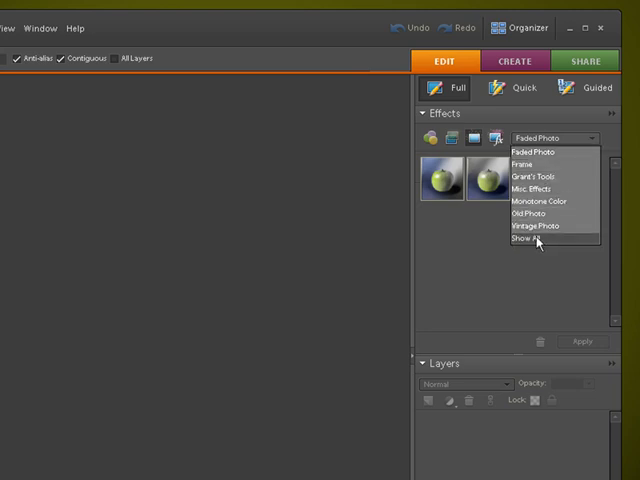
left_click(535, 177)
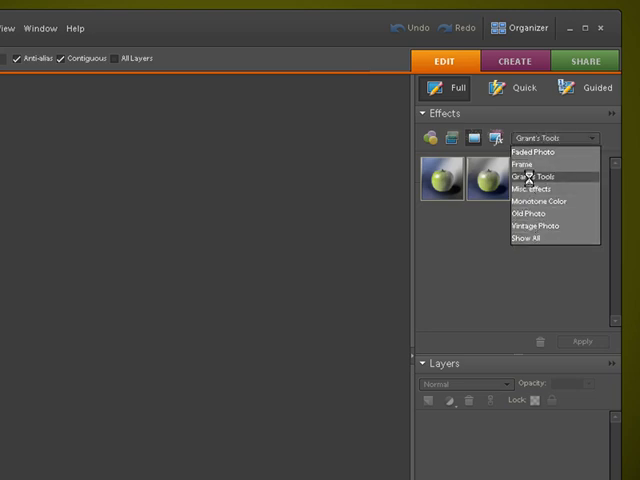